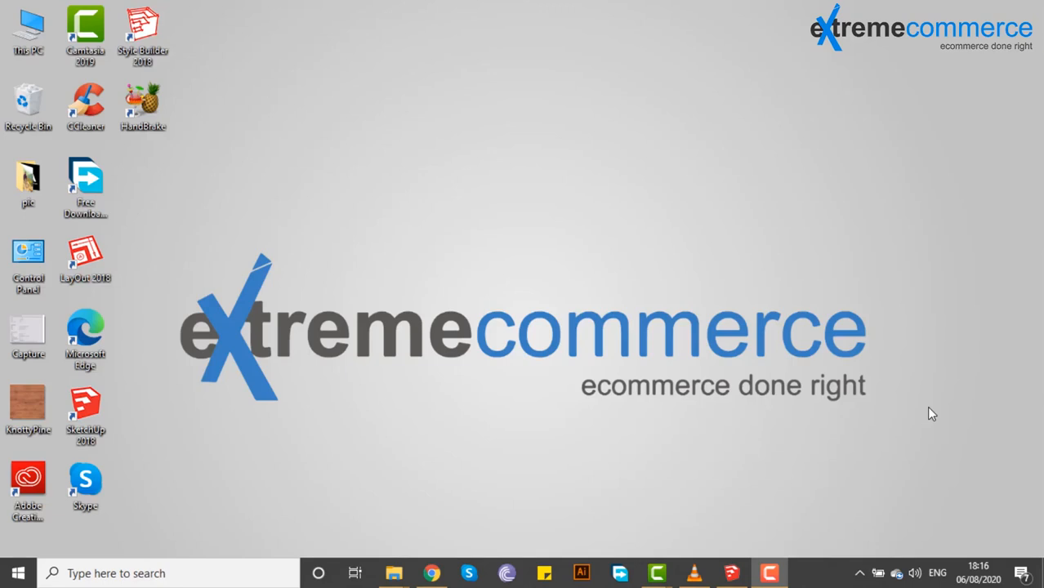
pyautogui.moveTo(905, 516)
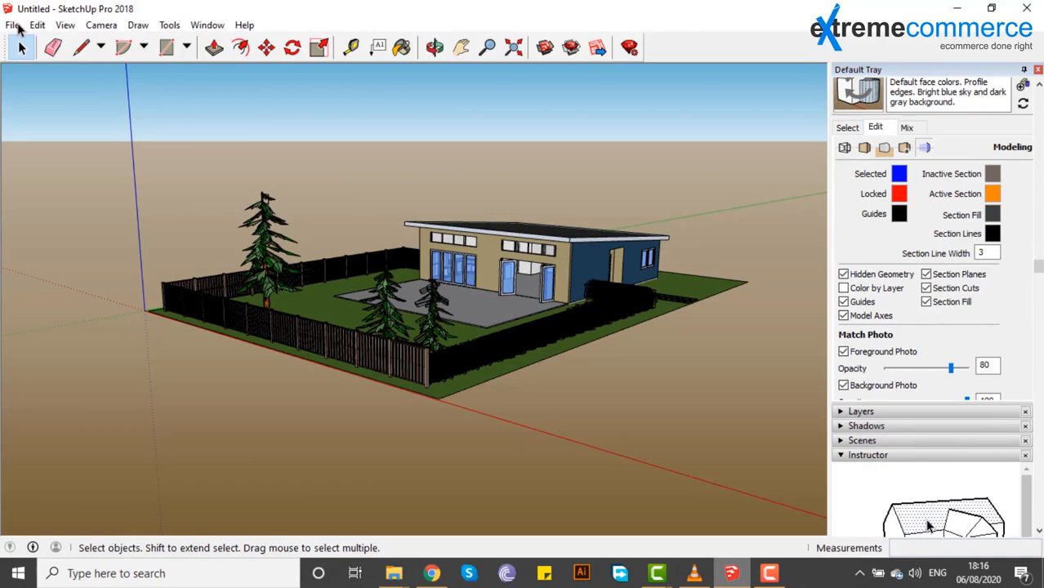
# Step: Look through the File menu for the 2D Graphic export command
pyautogui.click(12, 25)
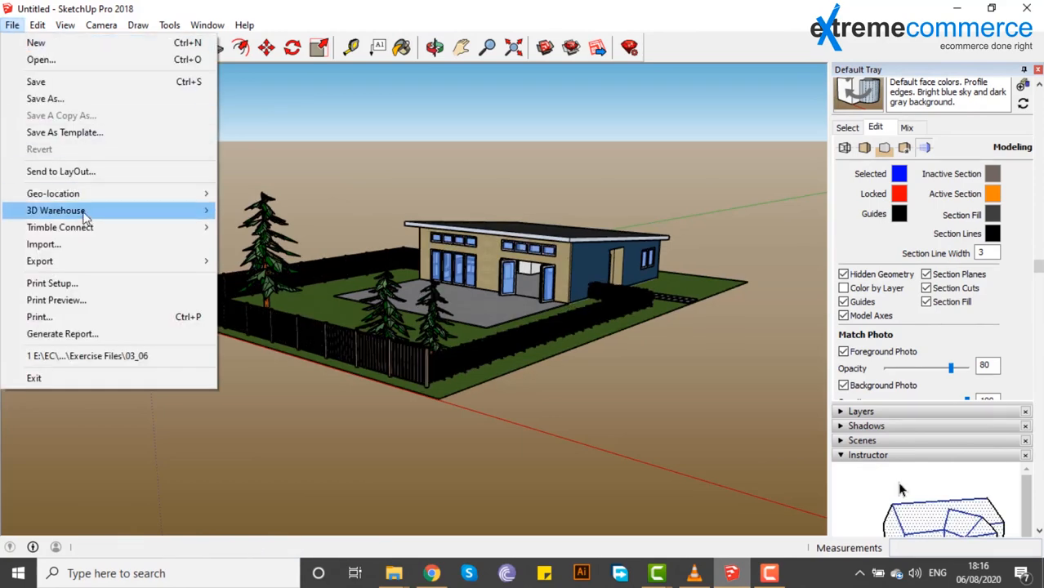
pyautogui.moveTo(39, 260)
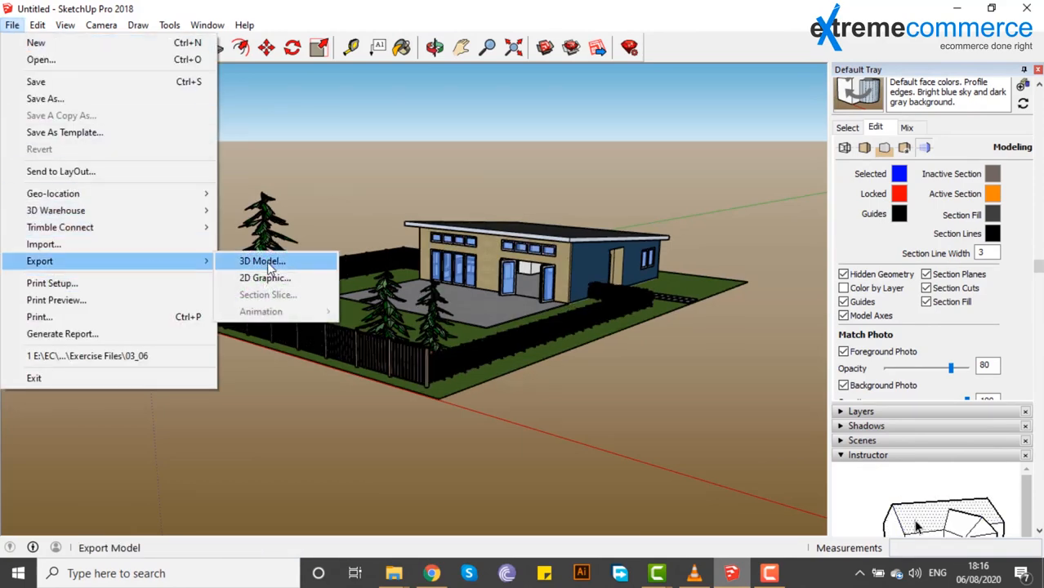
pyautogui.moveTo(264, 278)
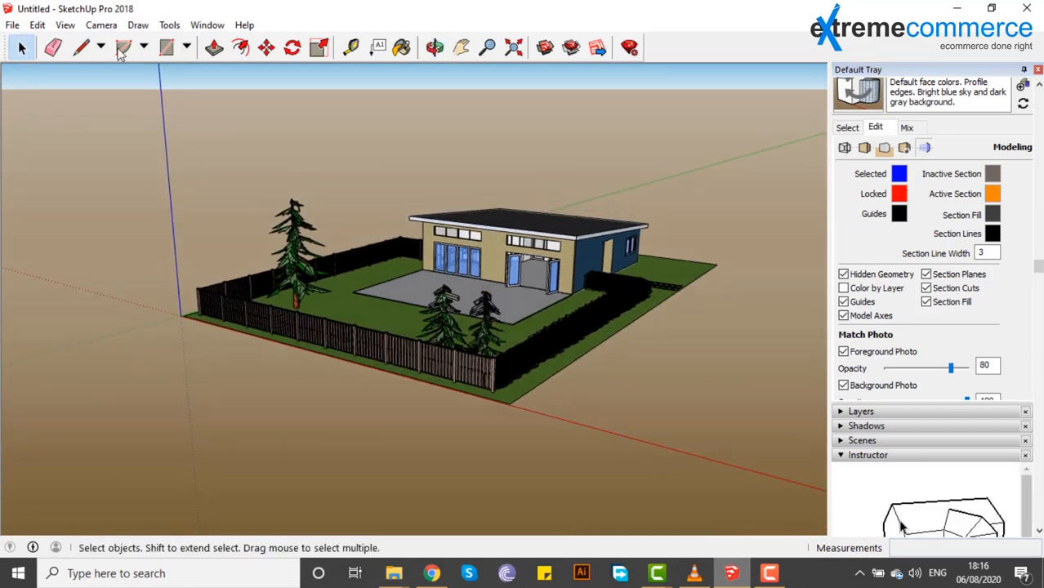
pyautogui.click(12, 25)
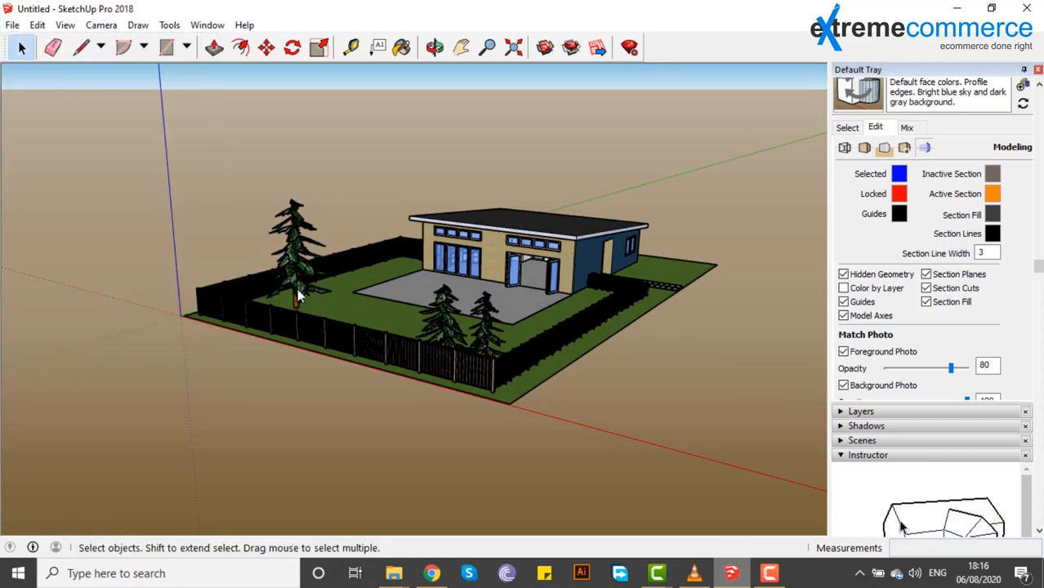
pyautogui.moveTo(309, 304)
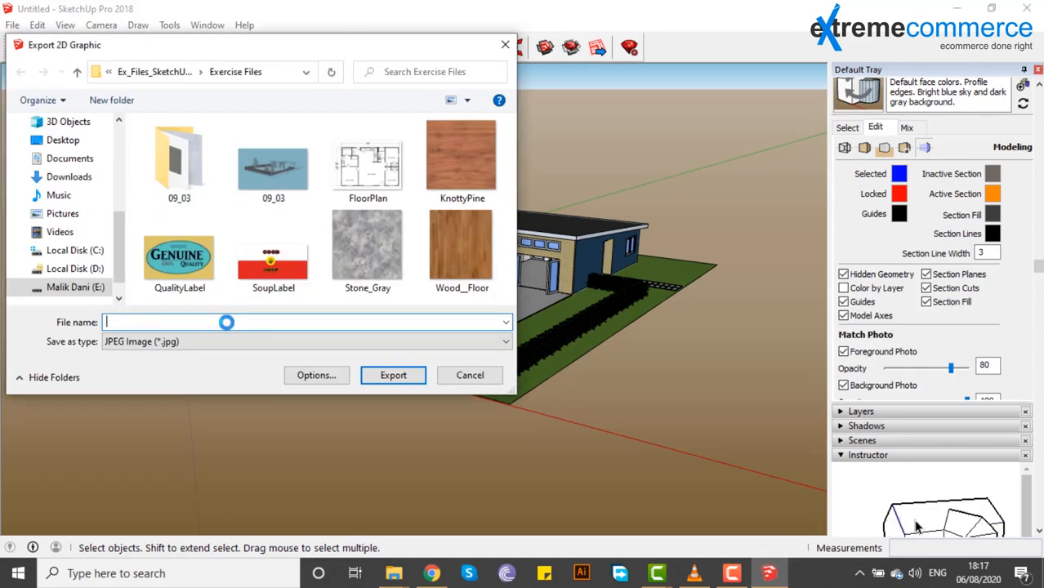
# Step: Export the current view to the Desktop as a JPEG image named 'render 1'
pyautogui.write('render o')
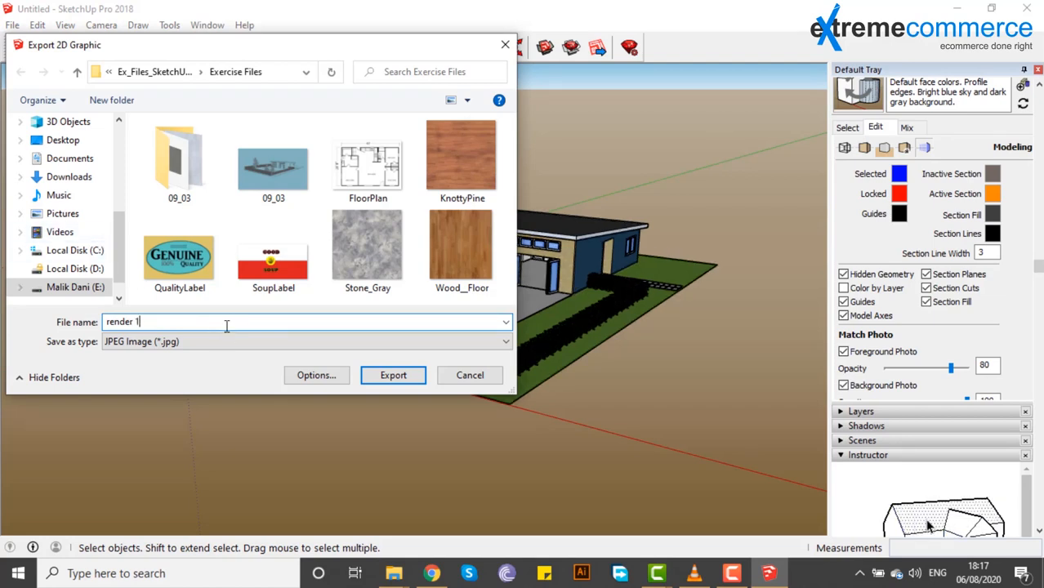
pyautogui.click(504, 341)
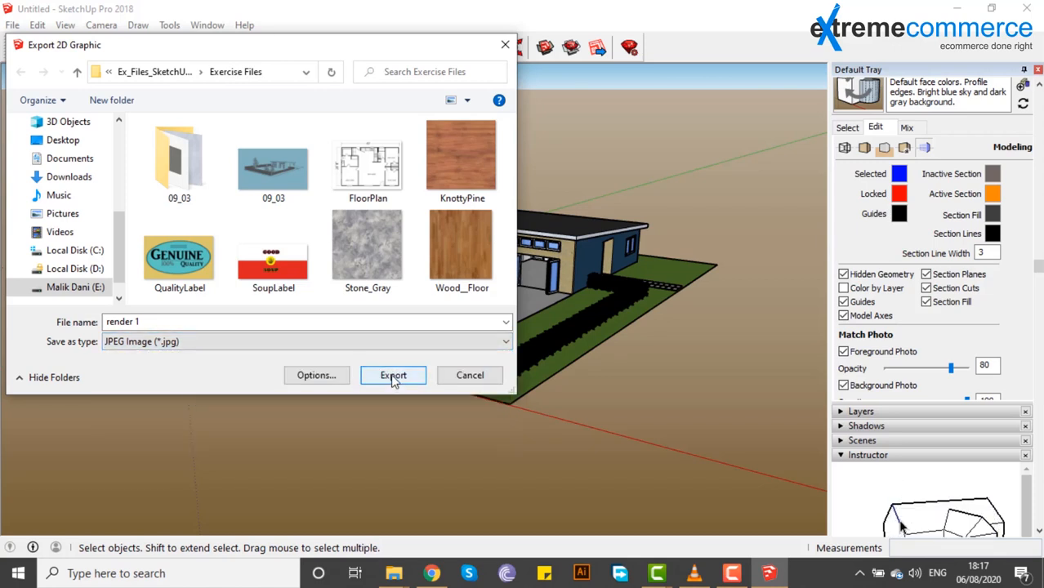
pyautogui.click(63, 140)
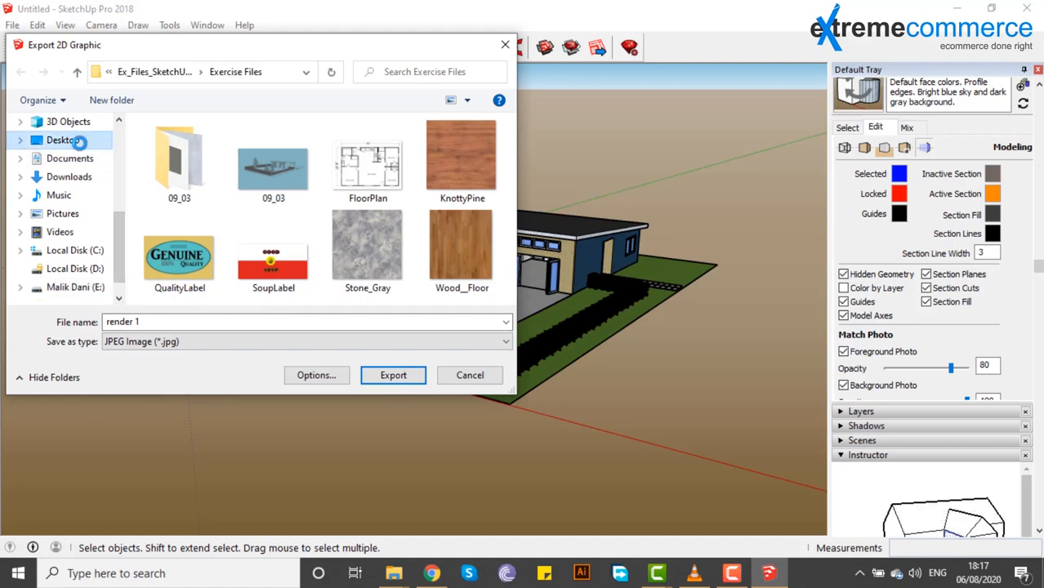
pyautogui.click(63, 140)
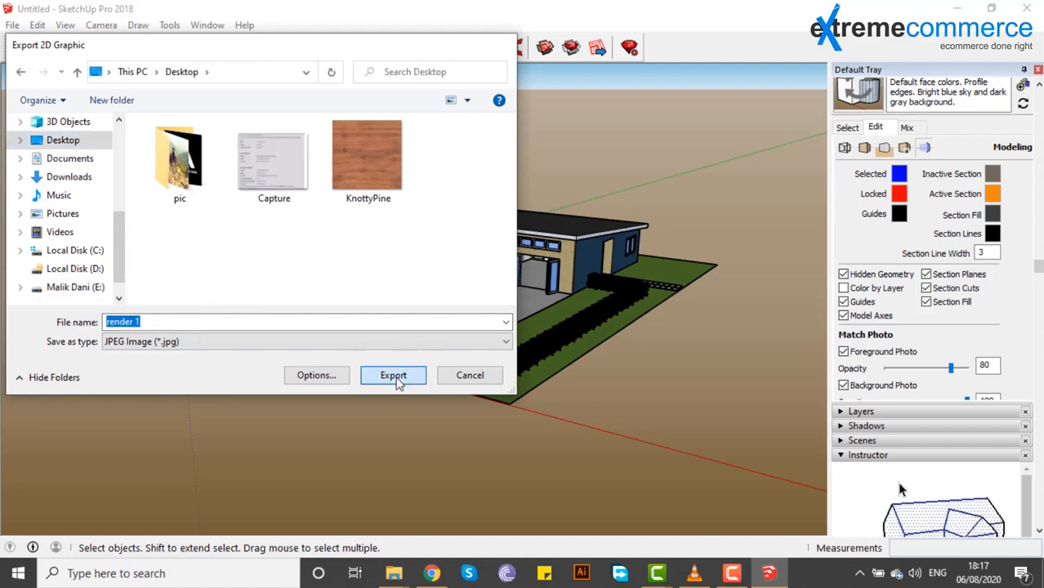
pyautogui.click(393, 375)
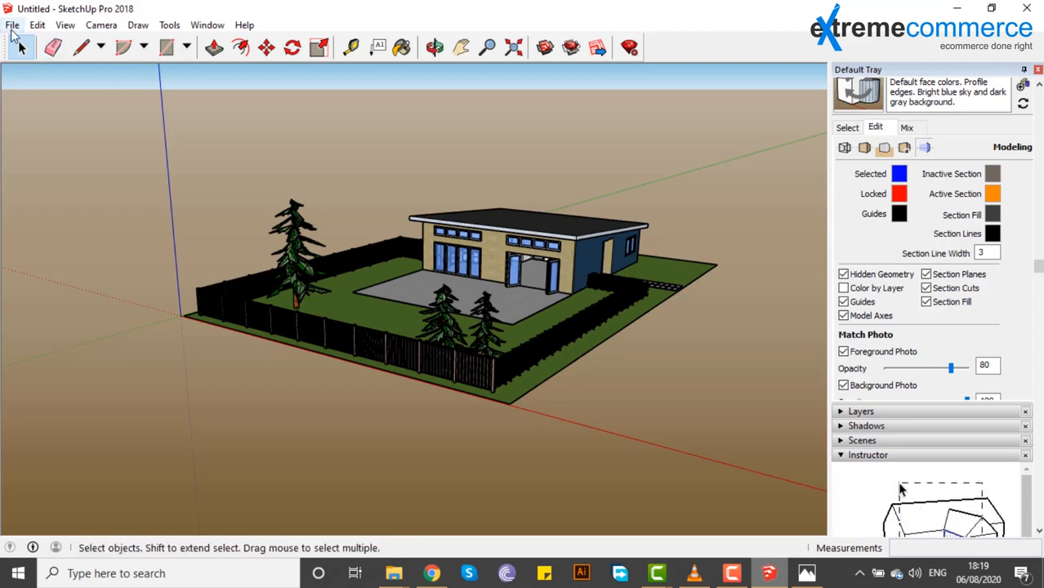
# Step: Start a 3D Model export from the File menu, defaulting to COLLADA on the Desktop
pyautogui.click(12, 25)
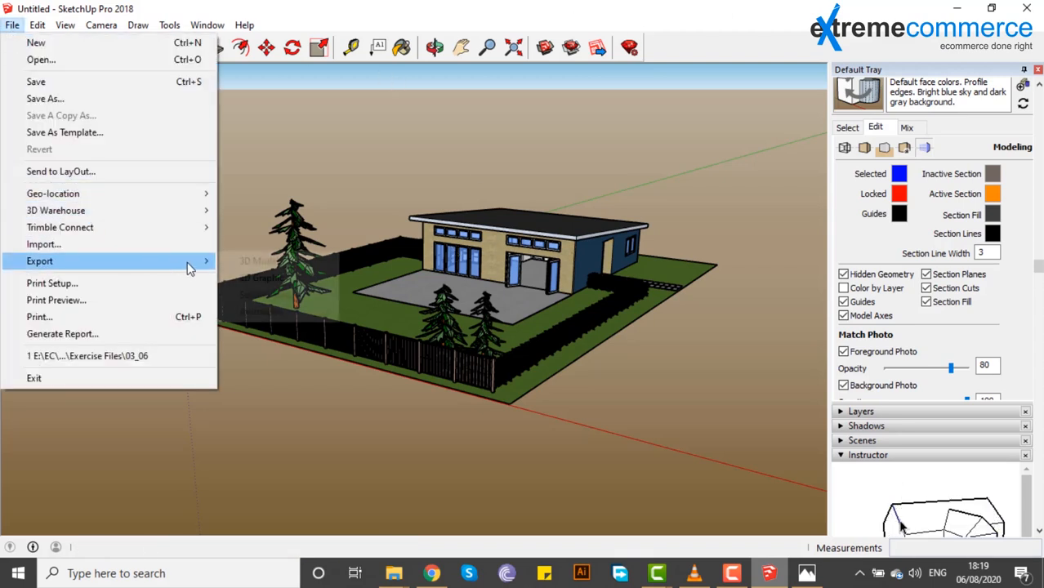
pyautogui.click(250, 266)
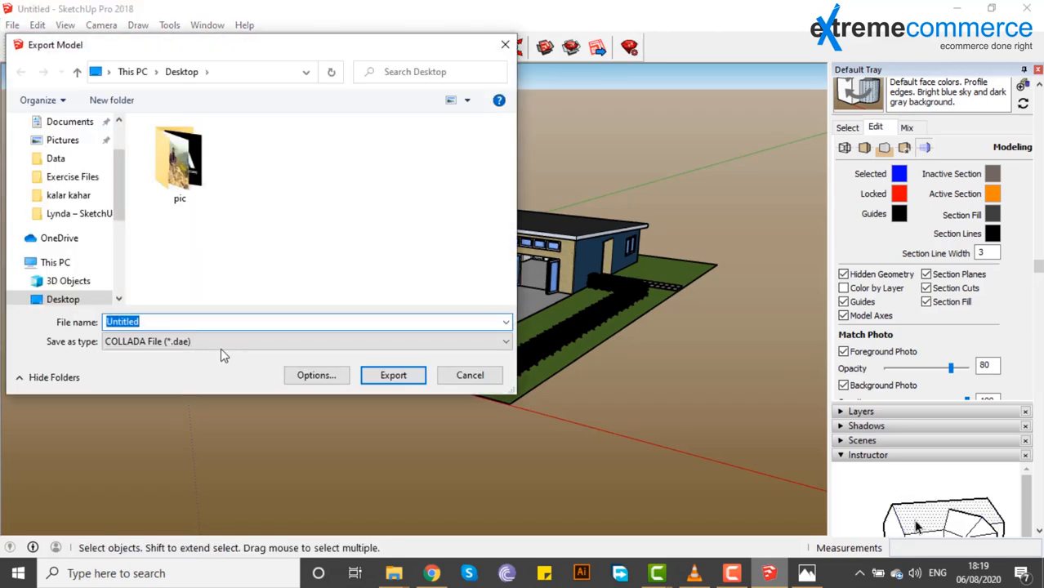
# Step: Export the house to the Desktop as an FBX file named 'project'
pyautogui.click(306, 342)
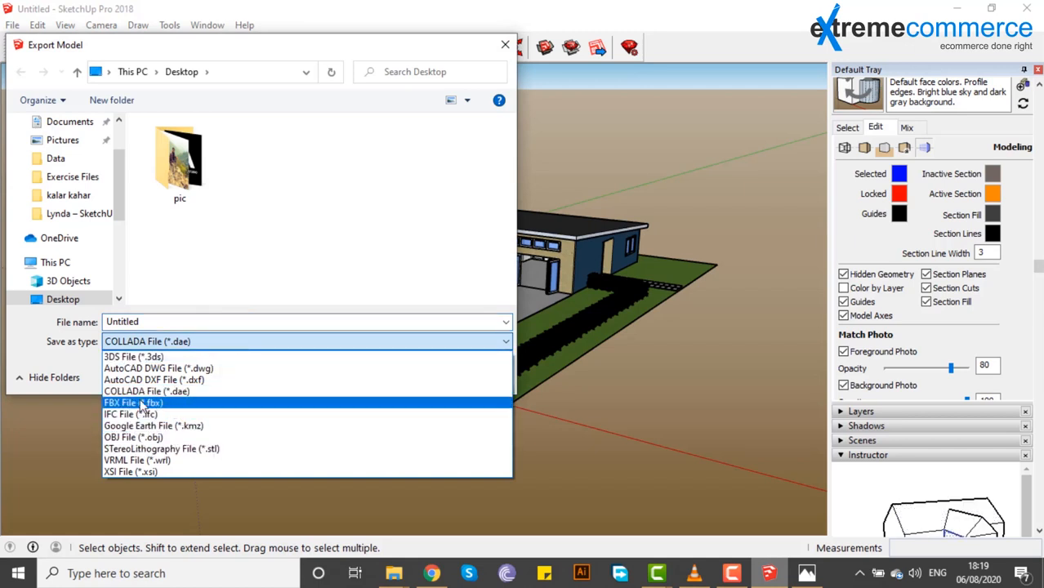
pyautogui.click(133, 402)
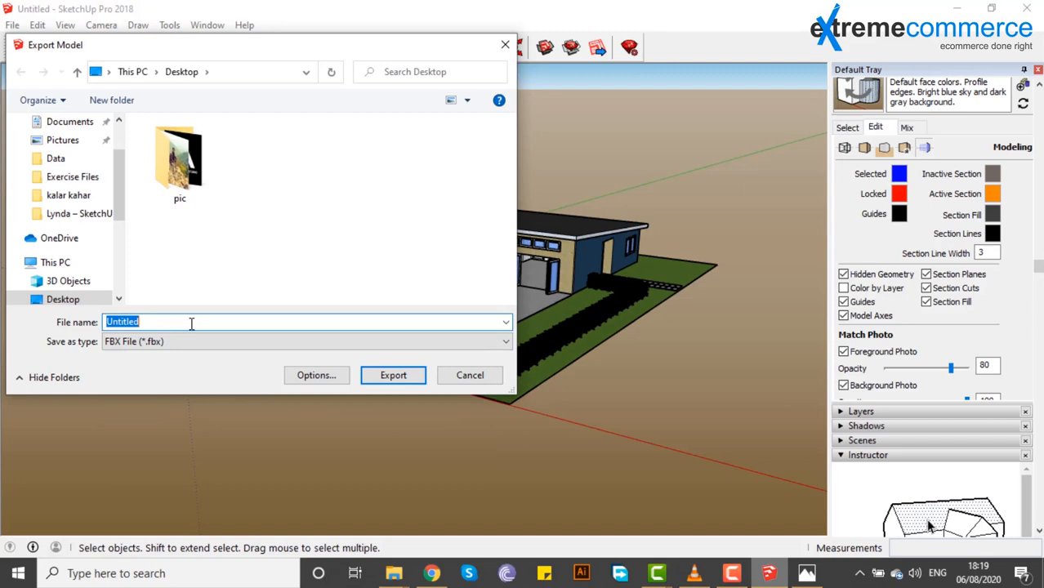
pyautogui.write('project')
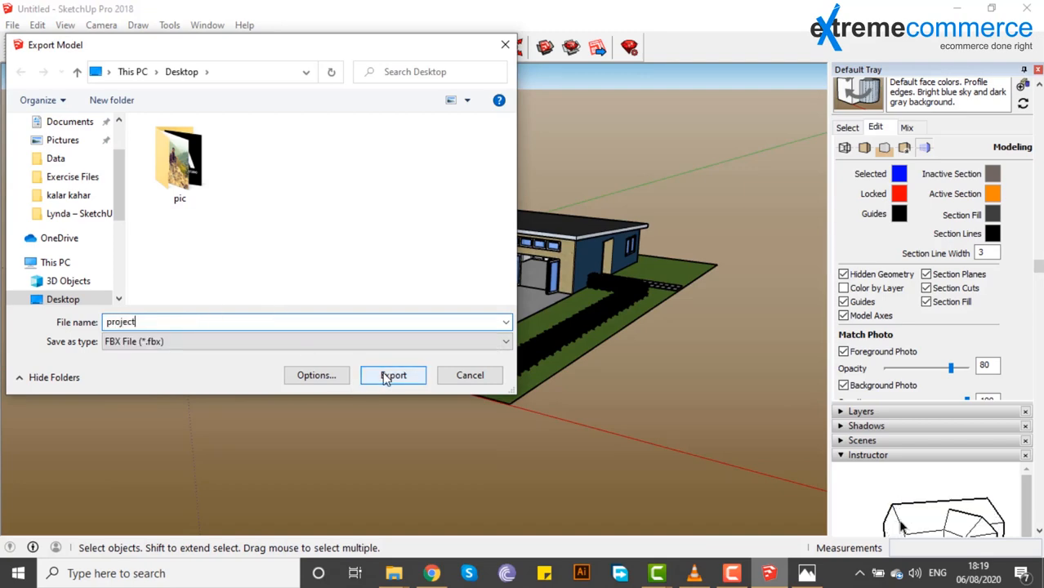
pyautogui.click(393, 375)
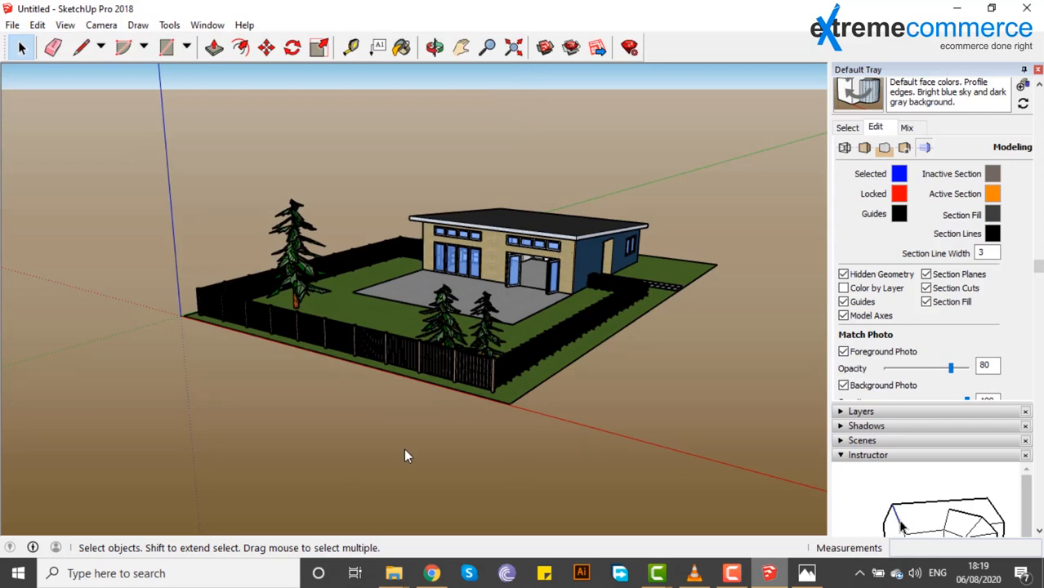
pyautogui.moveTo(850, 97)
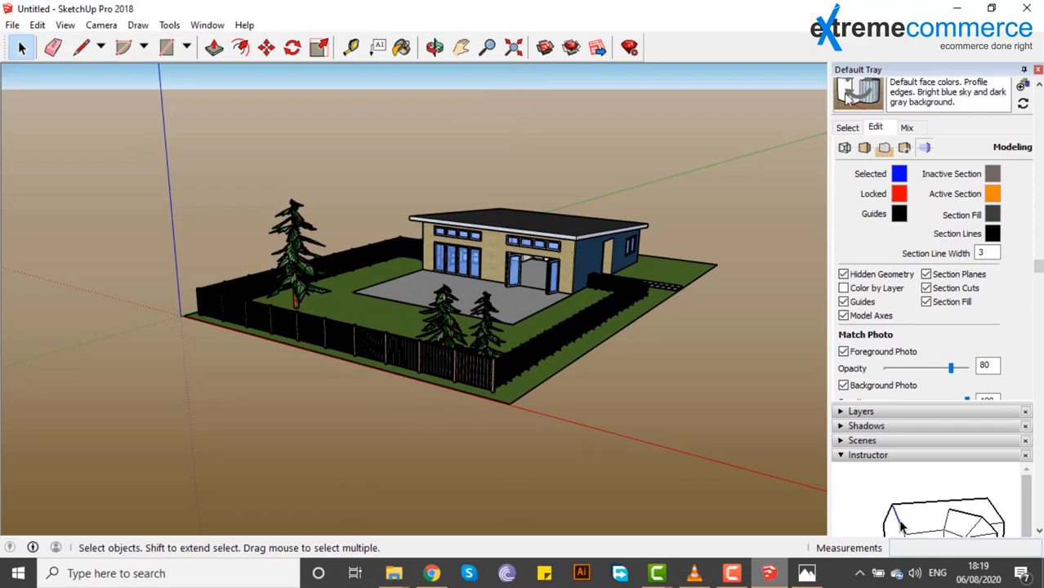